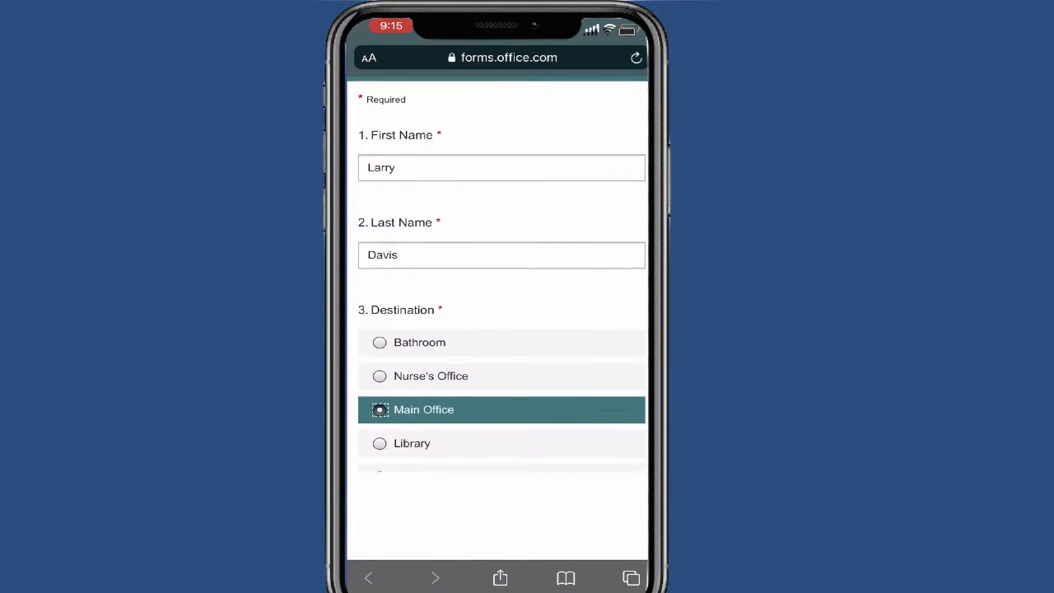
Scroll to the end of the filled hall pass on the phone and submit it with Main Office
scroll(down, 3)
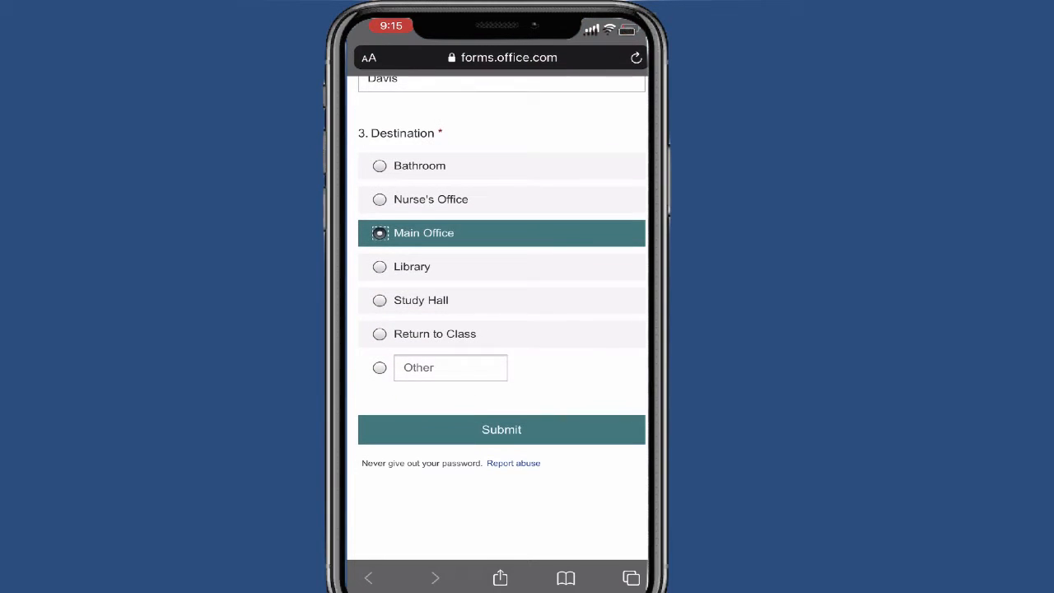
click(502, 429)
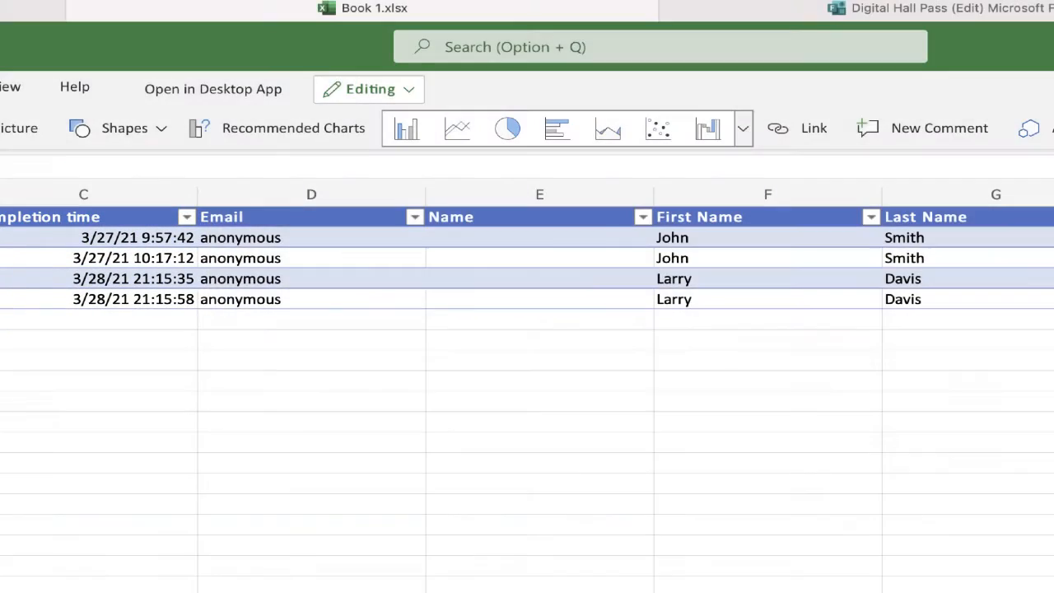
Create blank workbook Book 1 and insert a new linked form via Insert > Forms > New Form
scroll(right, 3)
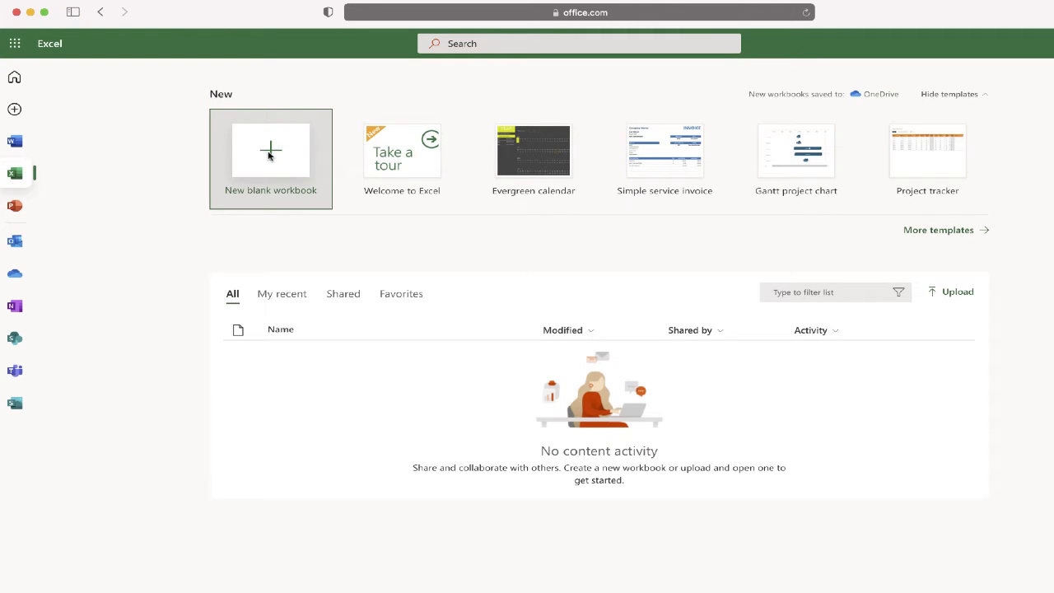
click(270, 150)
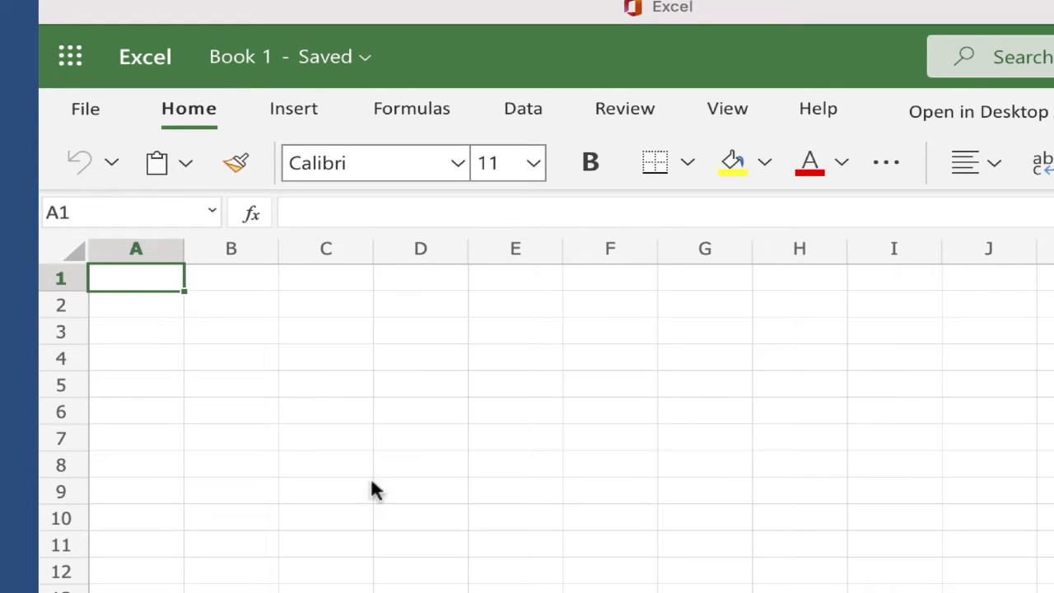
click(290, 108)
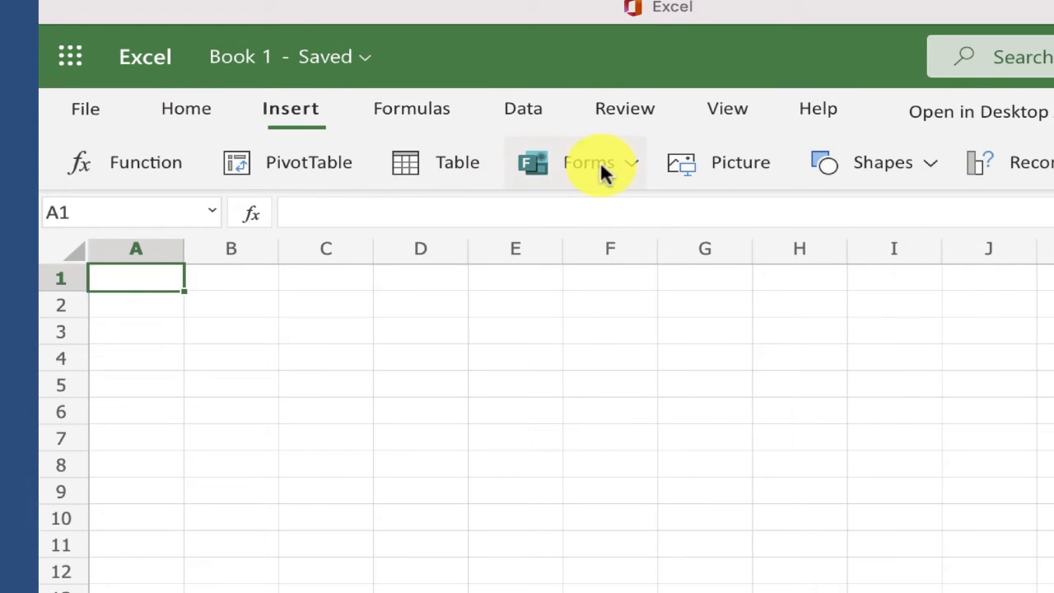
click(589, 162)
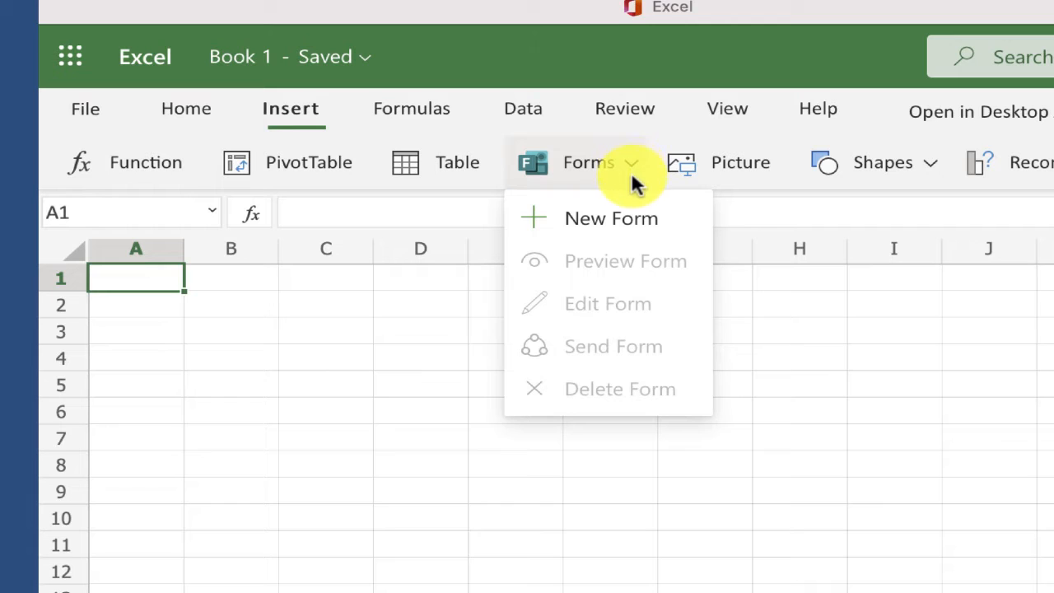
click(607, 303)
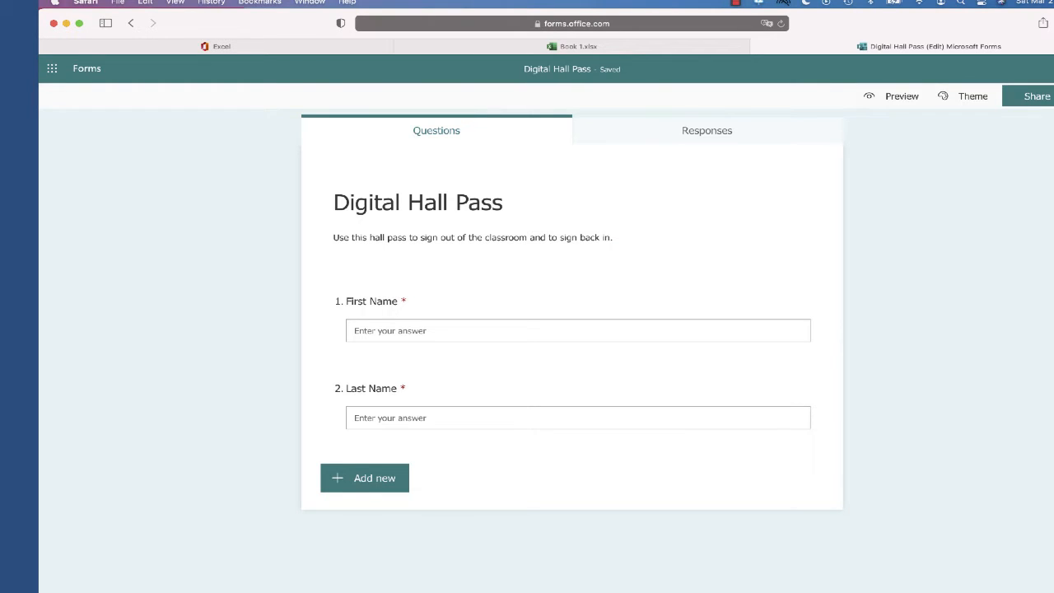
mouse_move(1024, 386)
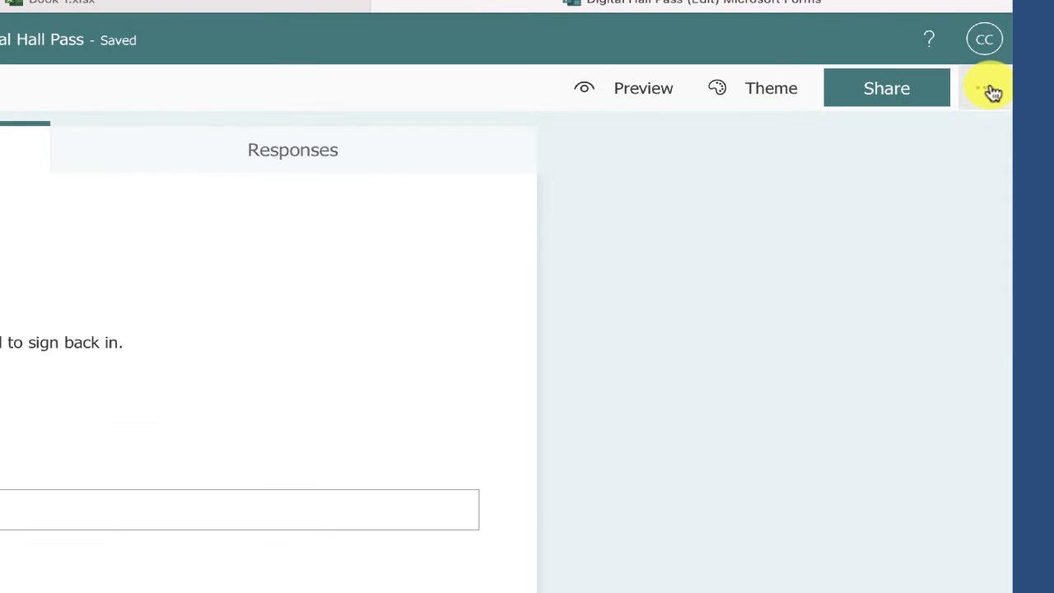
Open the Digital Hall Pass form's Settings from the ... menu
click(993, 88)
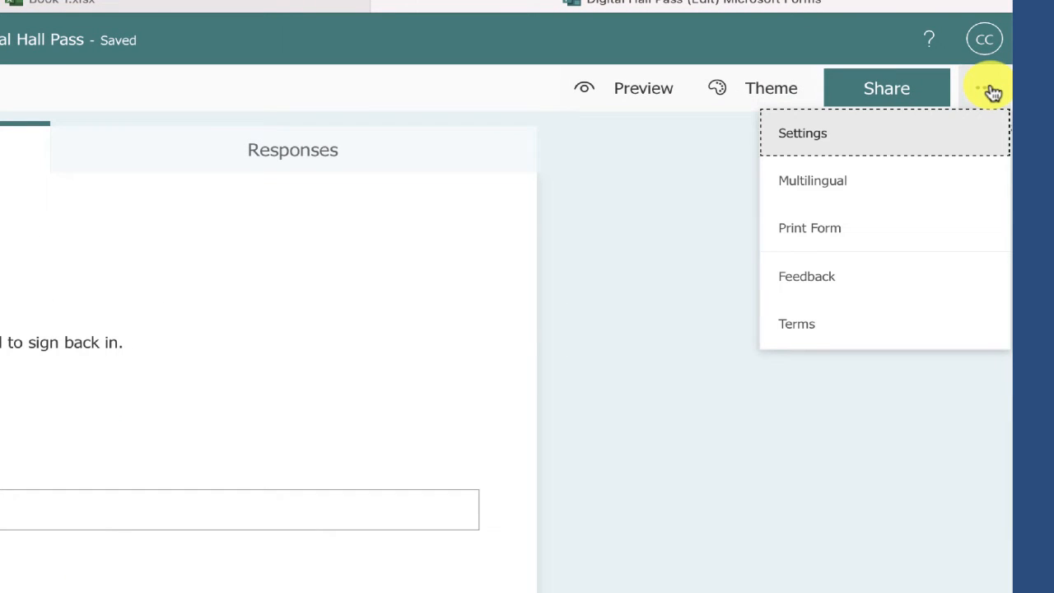
click(801, 133)
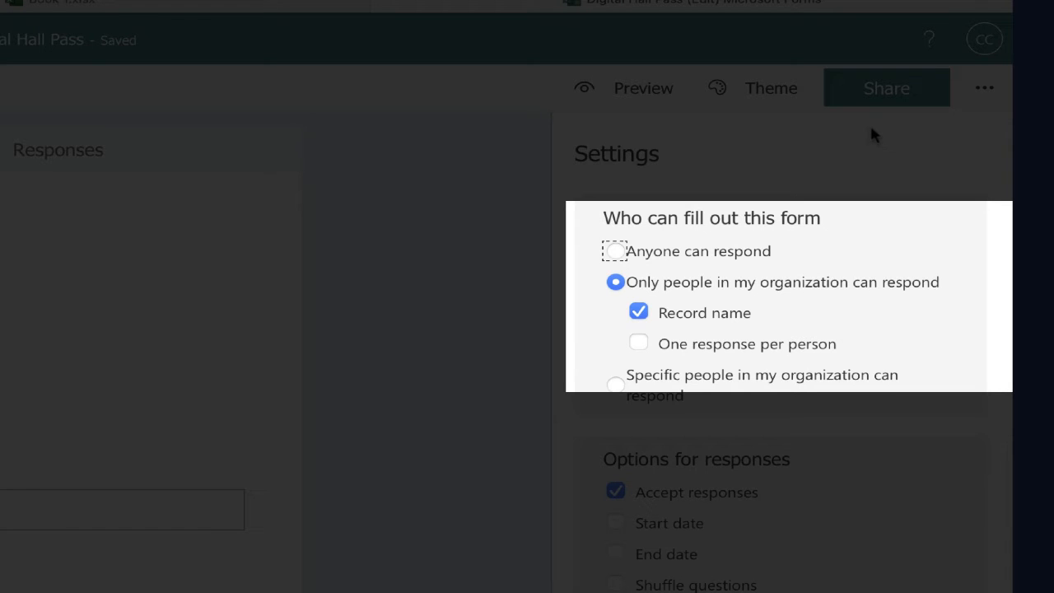
mouse_move(636, 234)
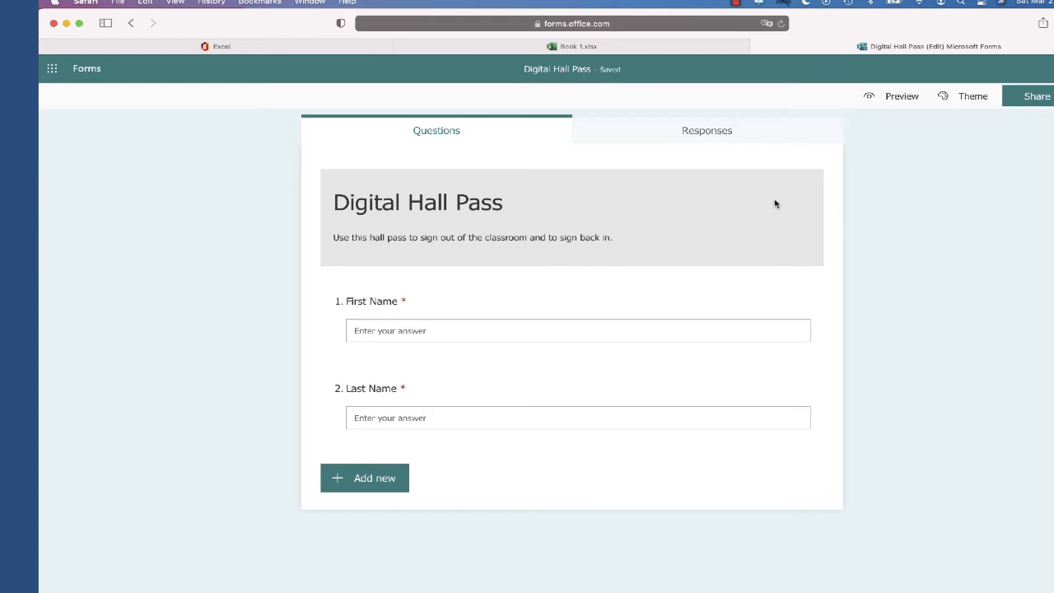
Add a Destination choice question listing Bathroom through Return to Class, plus an Other option
click(364, 477)
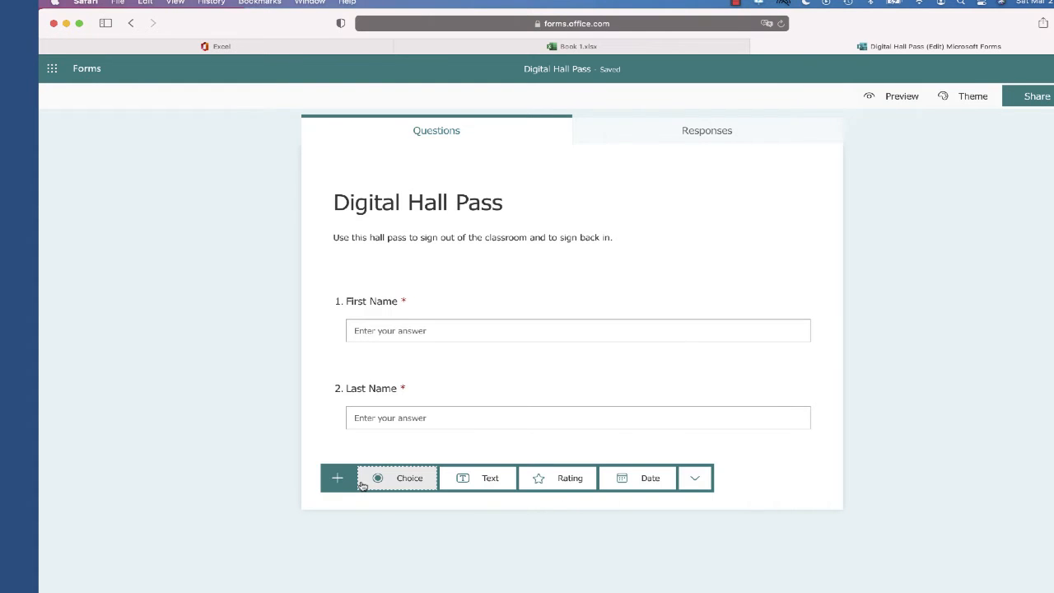
click(409, 478)
text(Batho)
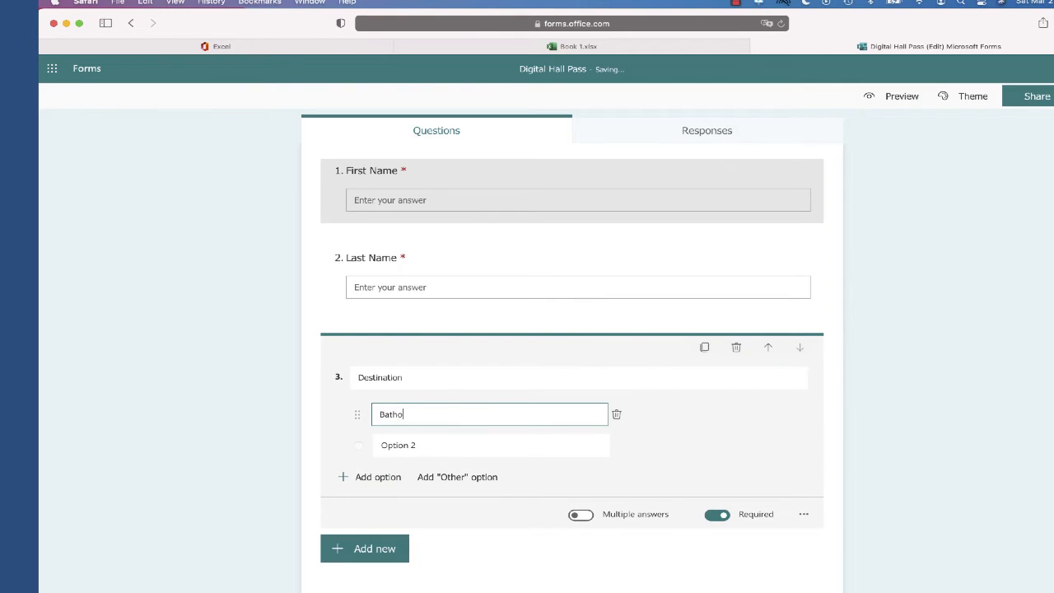
text(Nurse's Office)
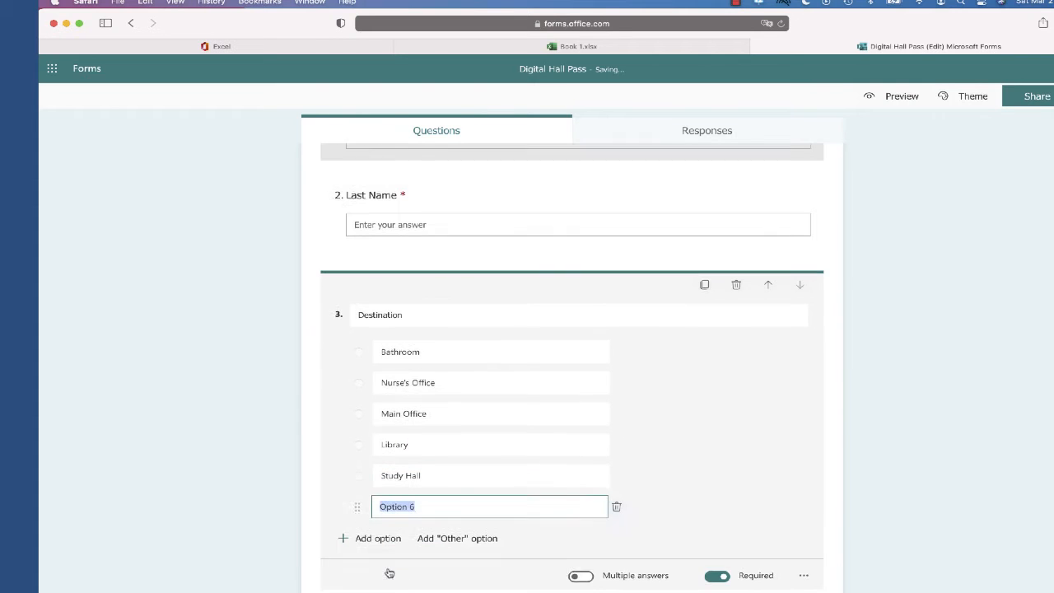
text(Return to Class)
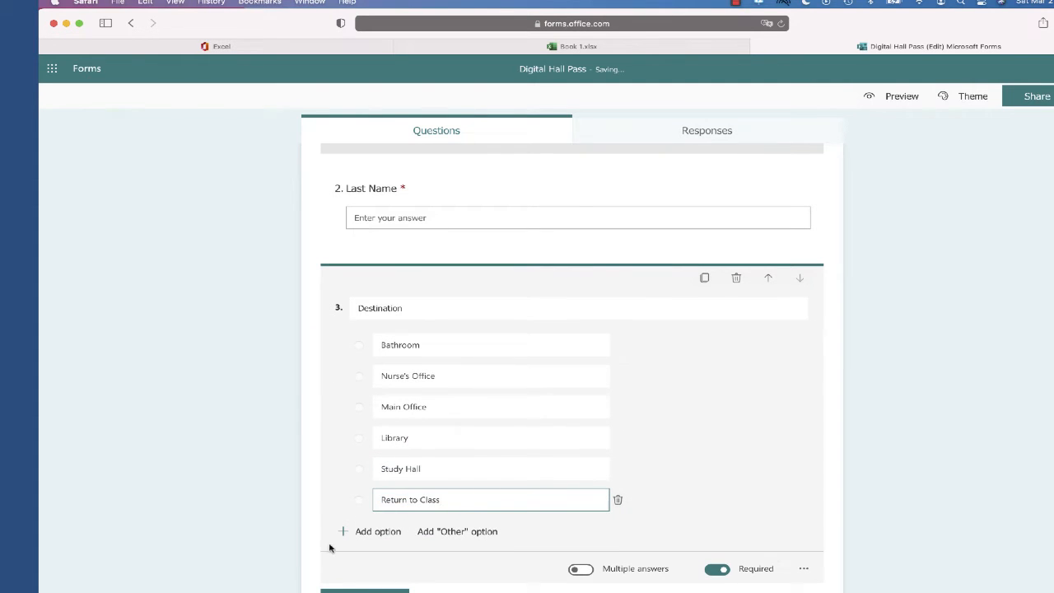
click(456, 531)
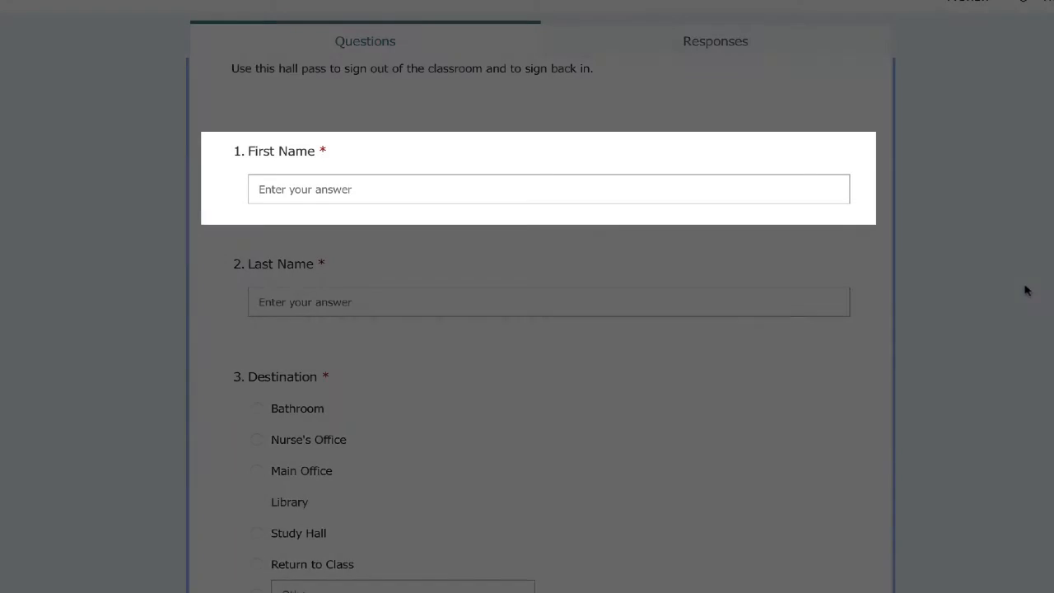
click(548, 301)
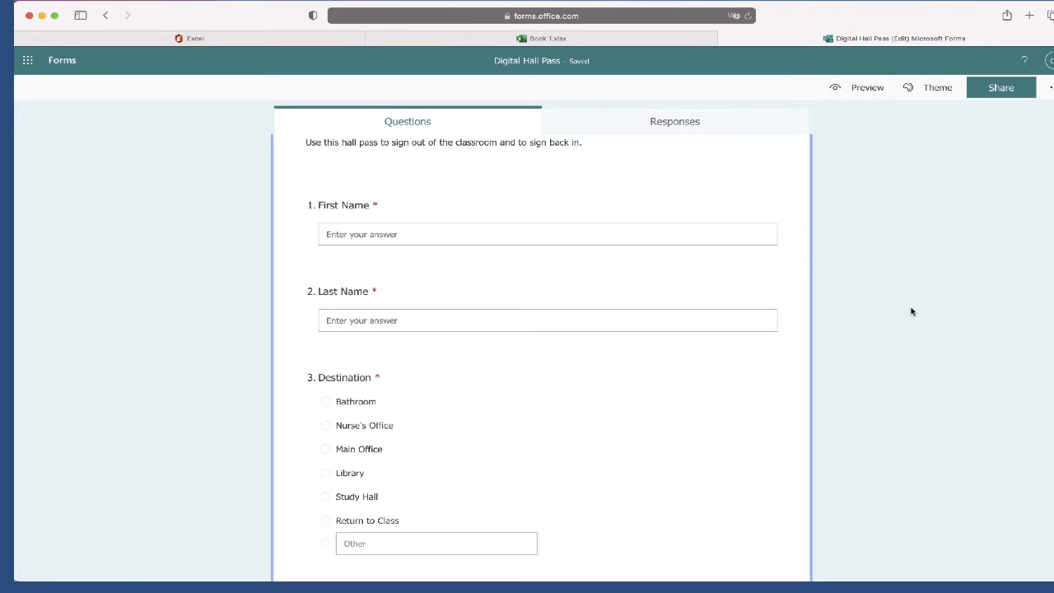
scroll(up, 3)
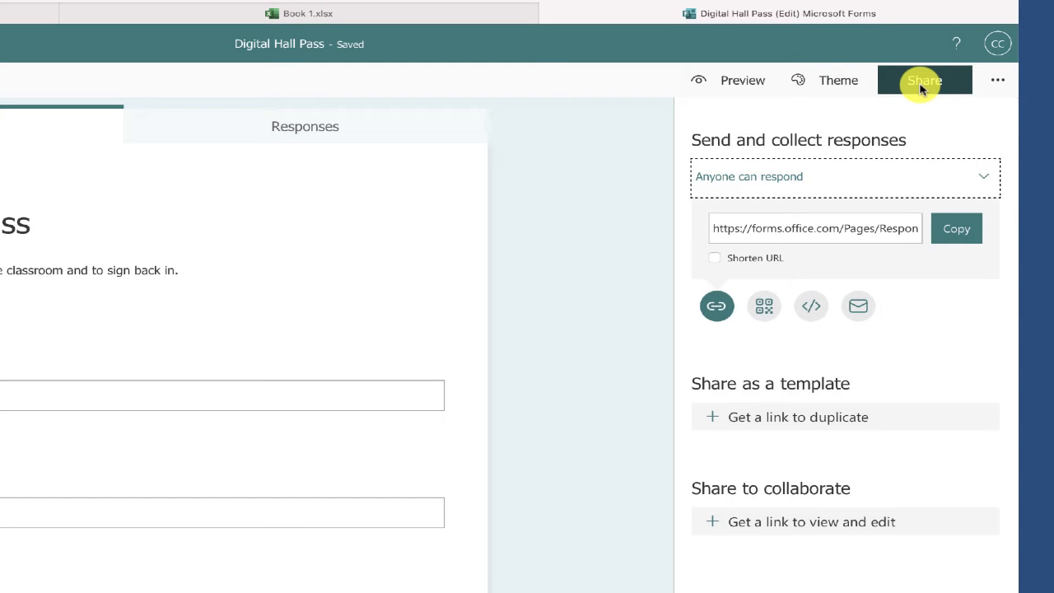
Show the hall pass form's QR code in the Share panel and download it
click(763, 306)
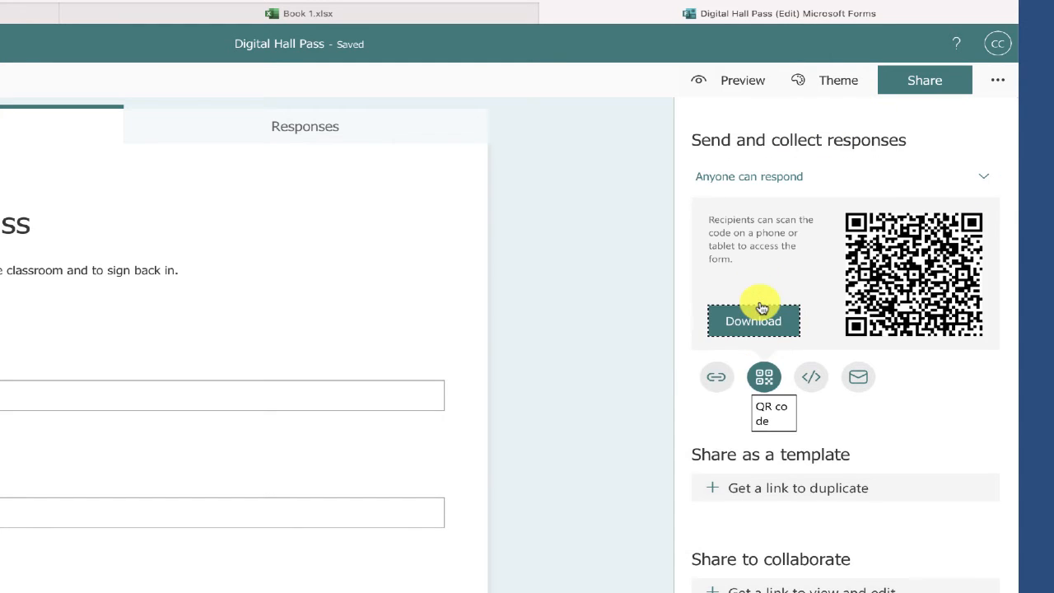
mouse_move(601, 302)
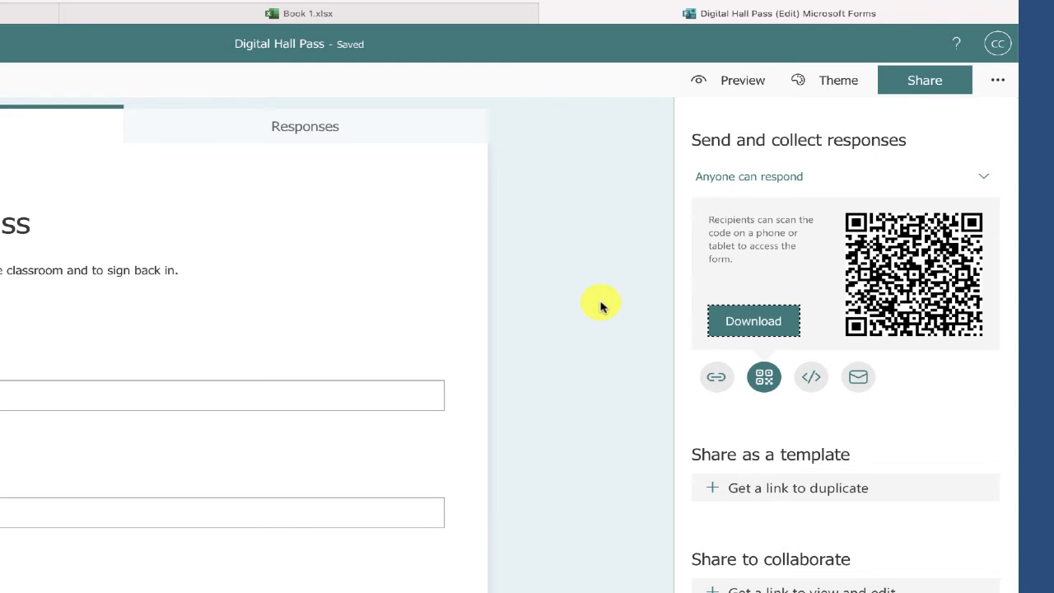
click(763, 377)
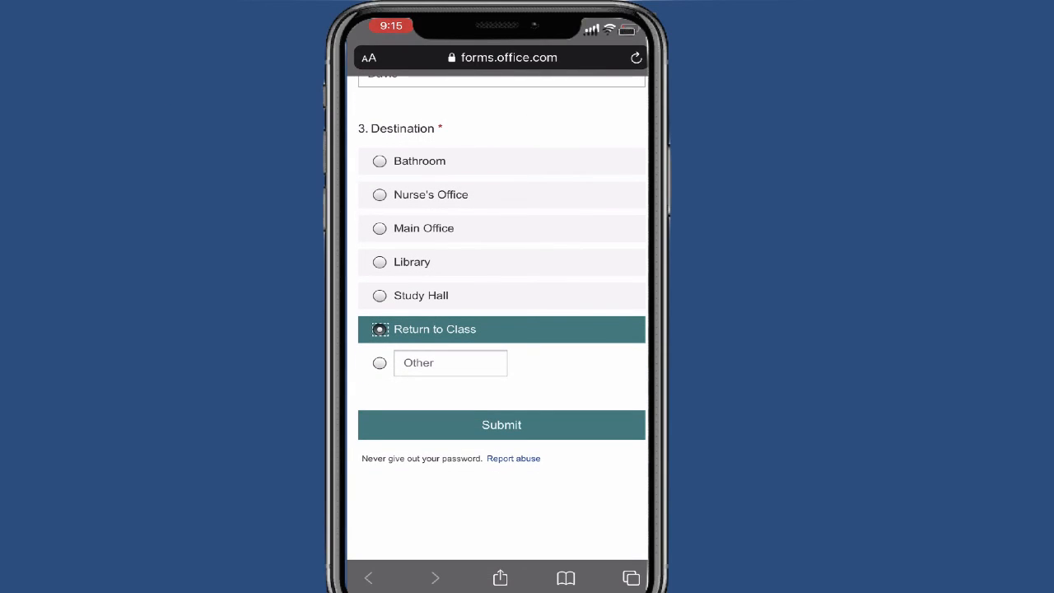
Submit the phone hall pass with Return to Class as the destination
click(501, 424)
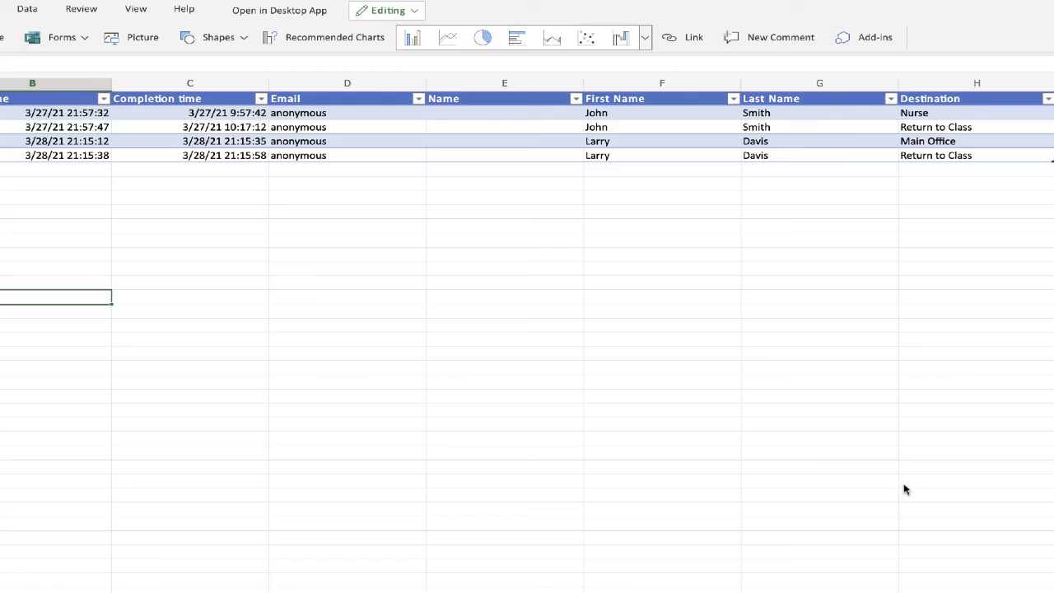
Scroll through the Form1 response table, then search Excel's commands for 'sort'
click(1046, 98)
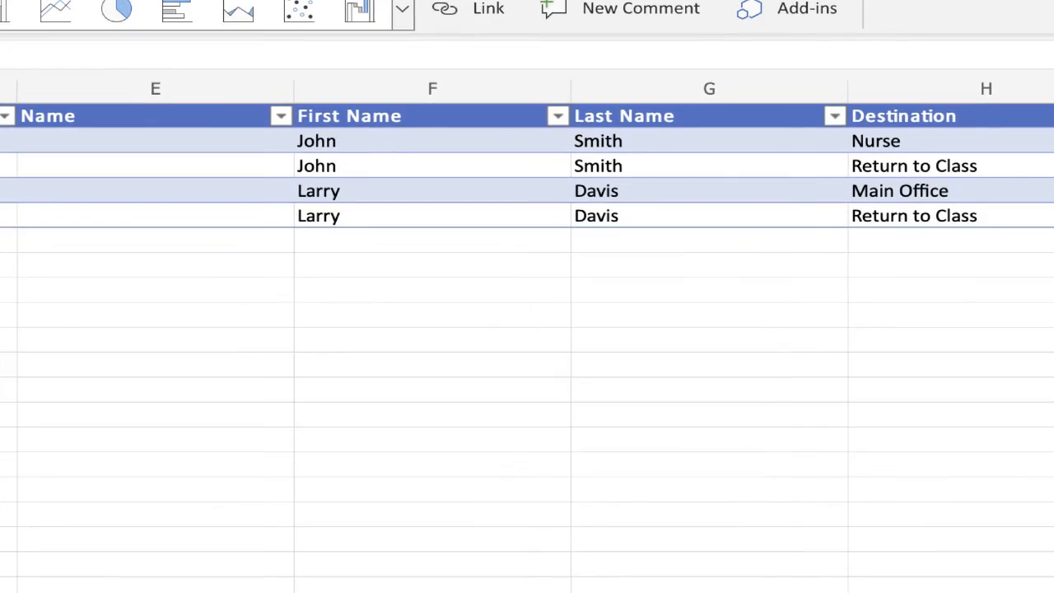
scroll(left, 3)
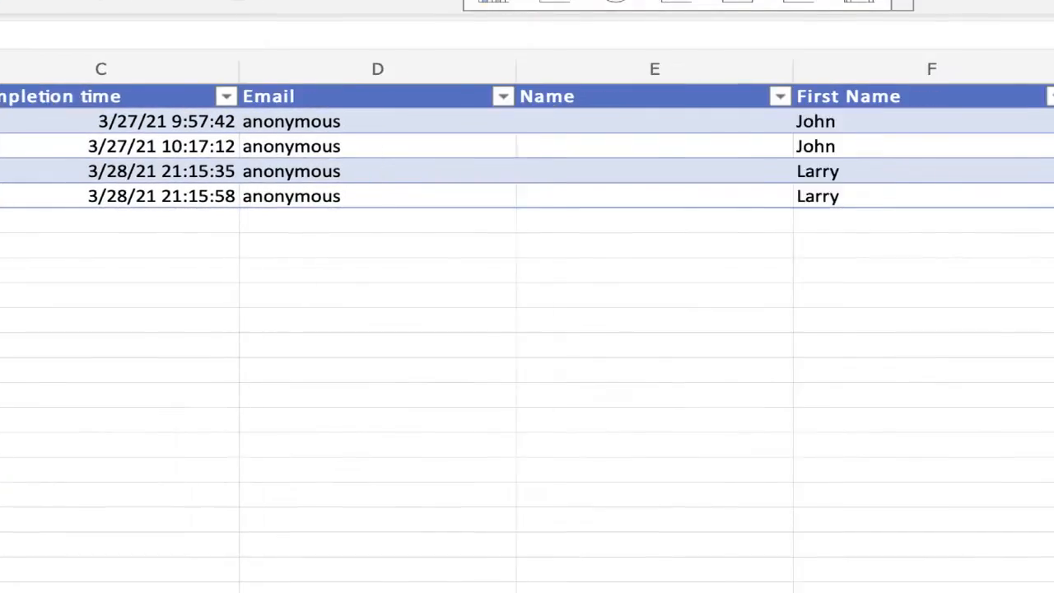
scroll(right, 3)
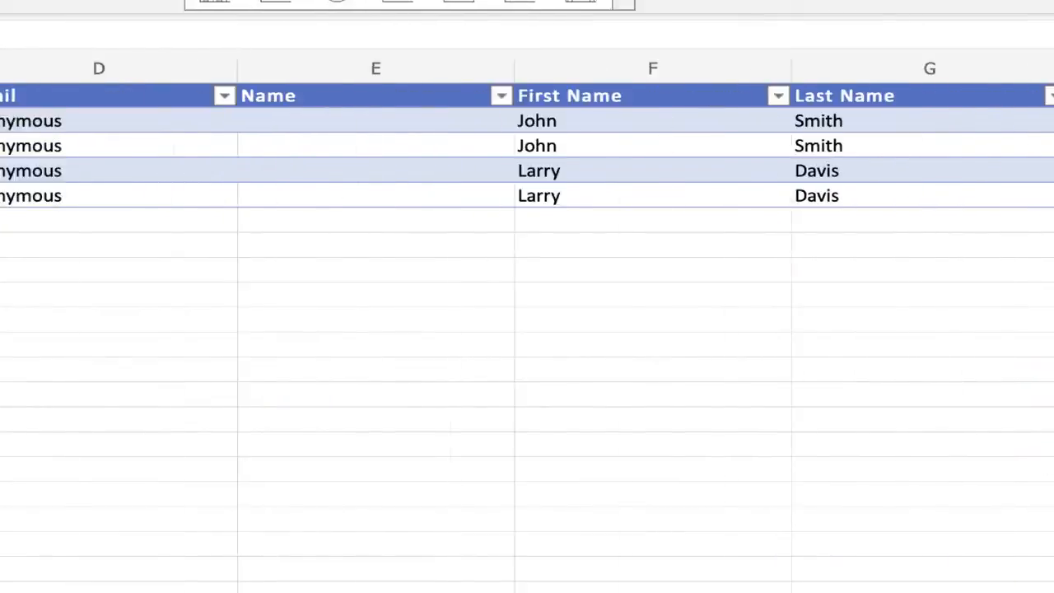
scroll(left, 3)
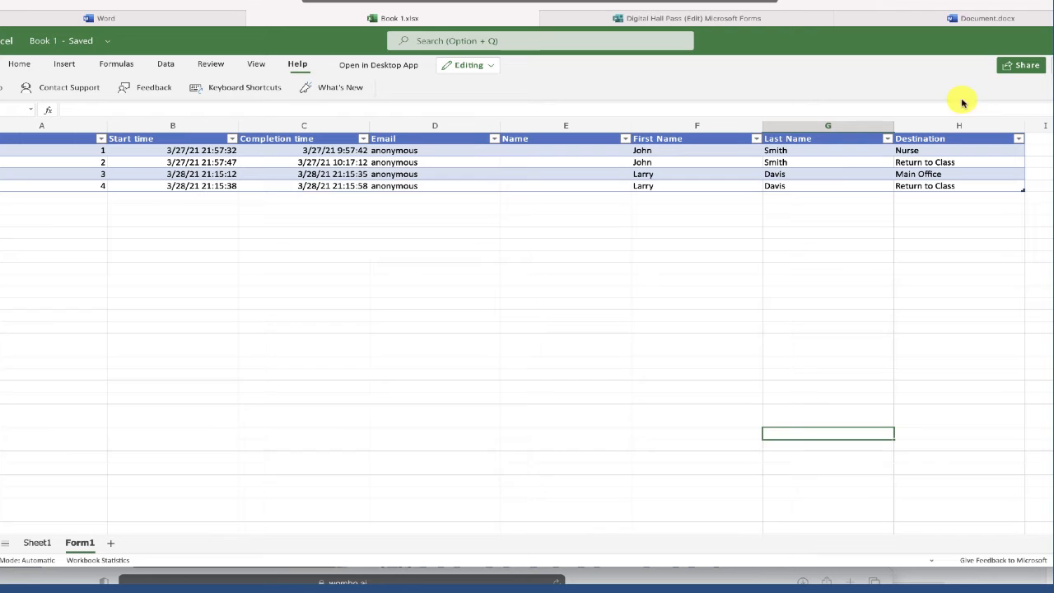
click(1020, 65)
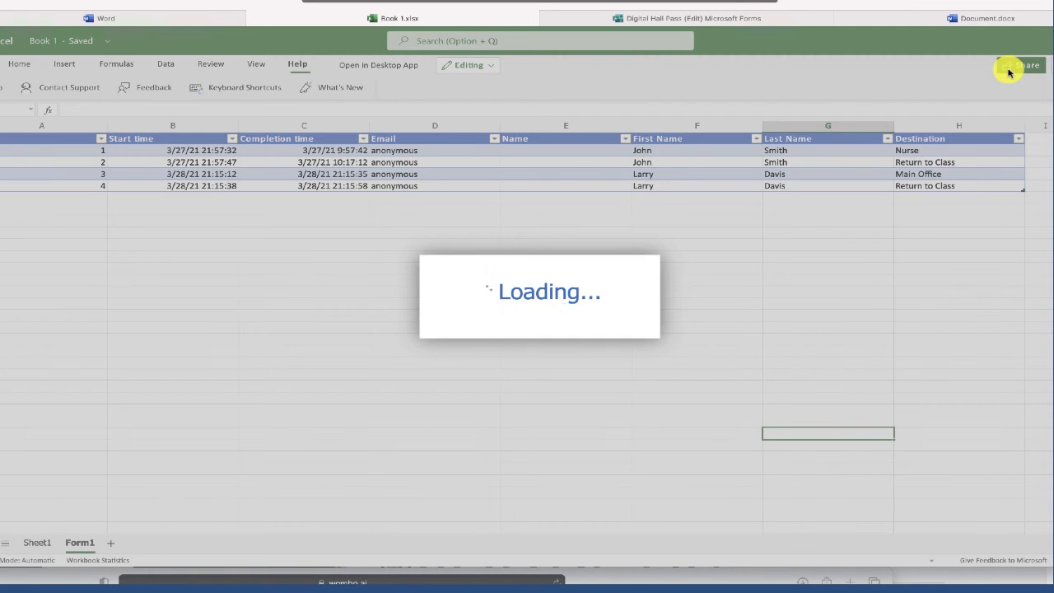
click(1023, 65)
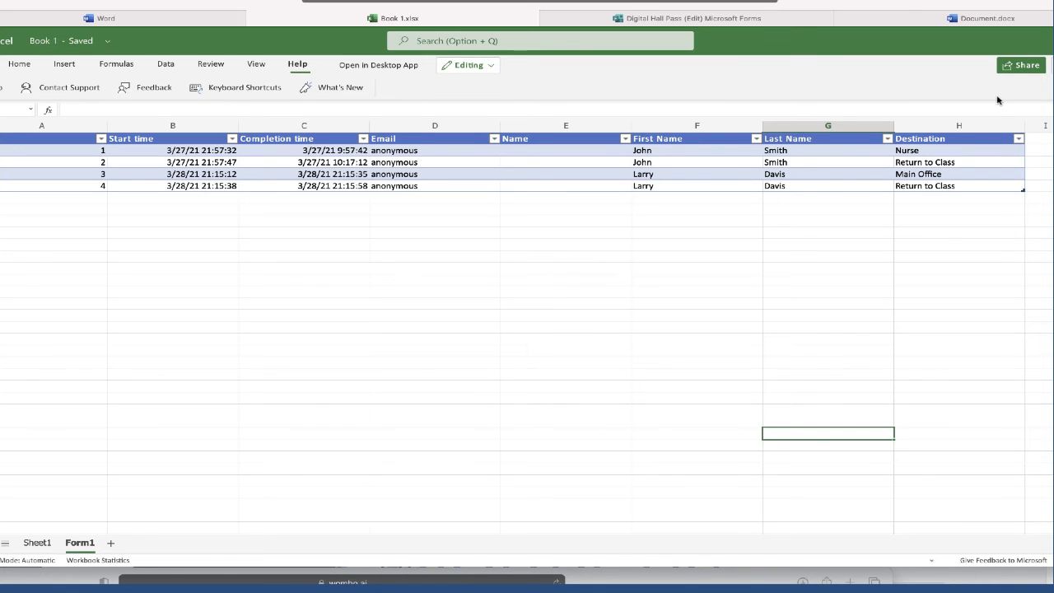
text(sort)
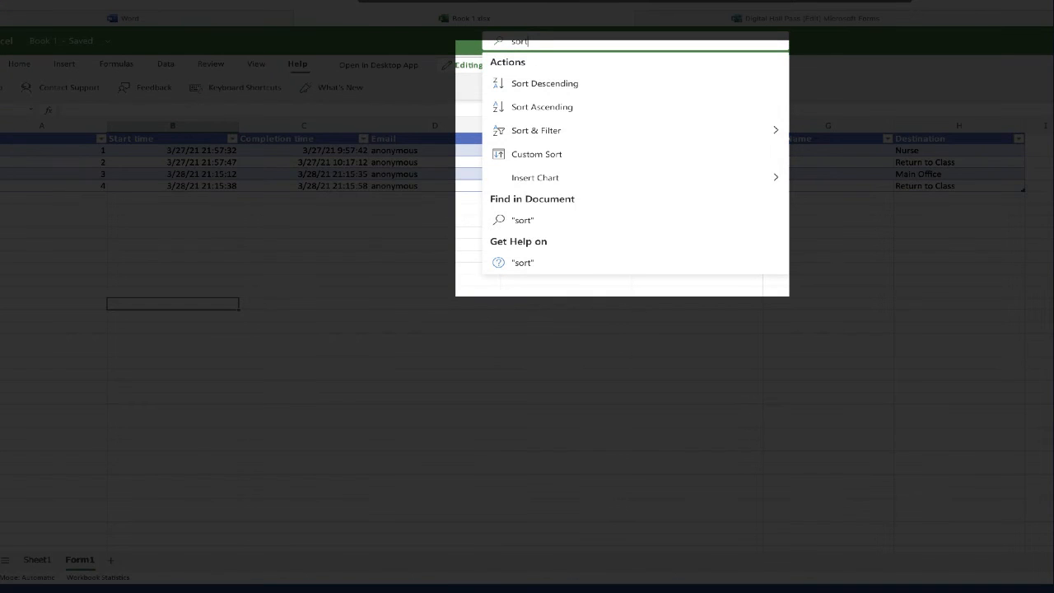